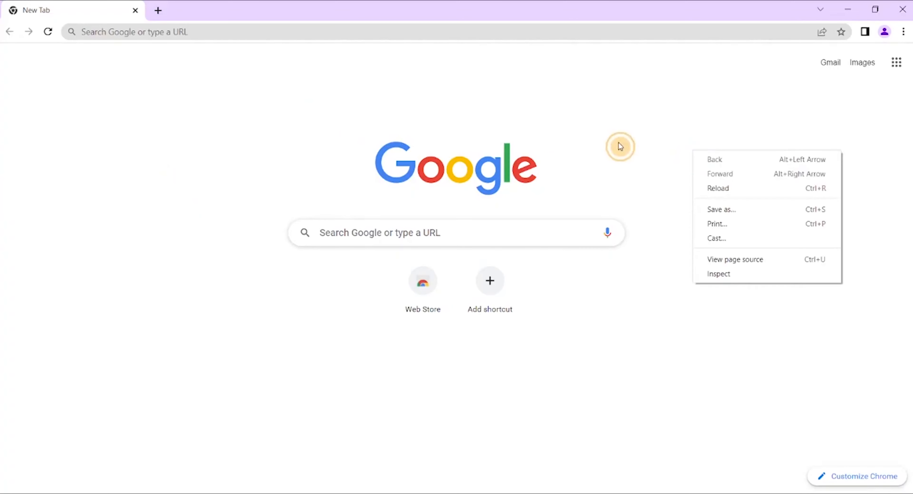
Start opening the survey-site tabs, bringing up a Swagbucks coupons page behind the new tab page
click(280, 157)
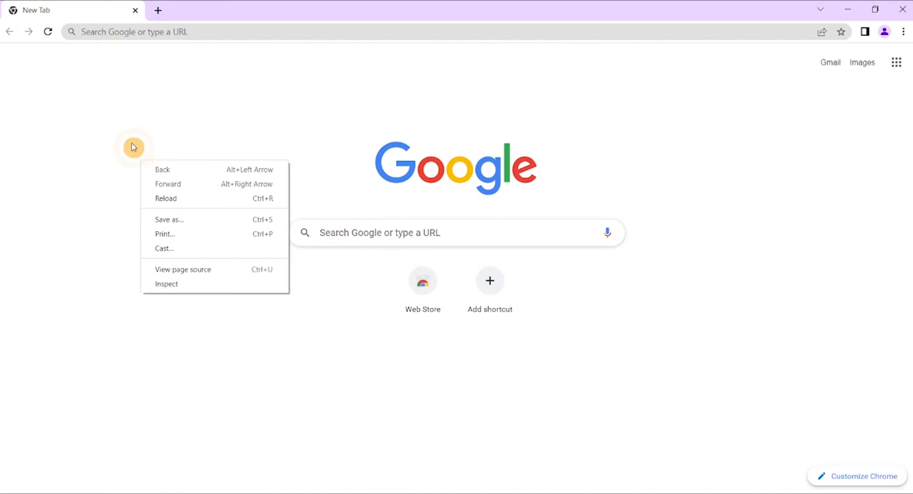
click(628, 159)
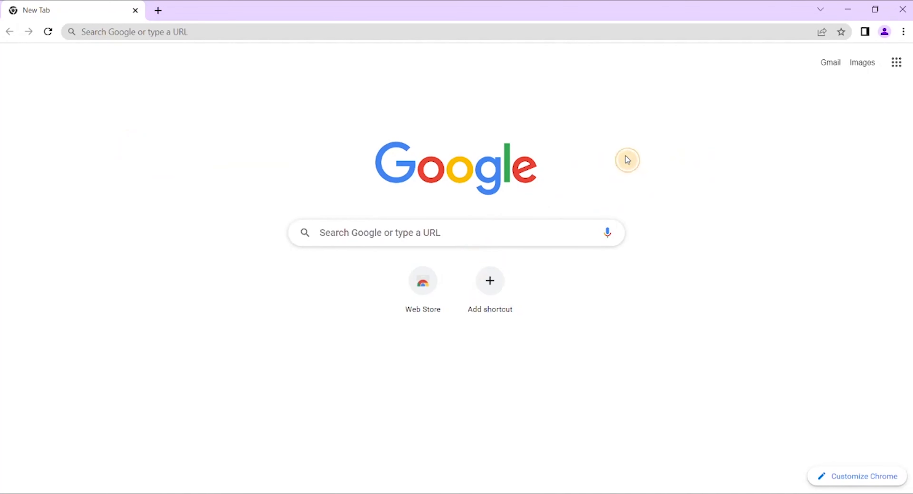
right_click(690, 361)
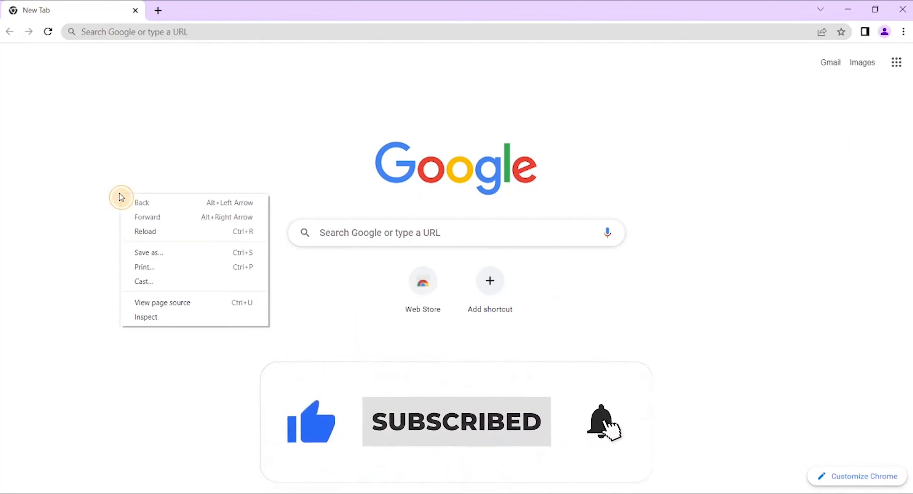
right_click(680, 124)
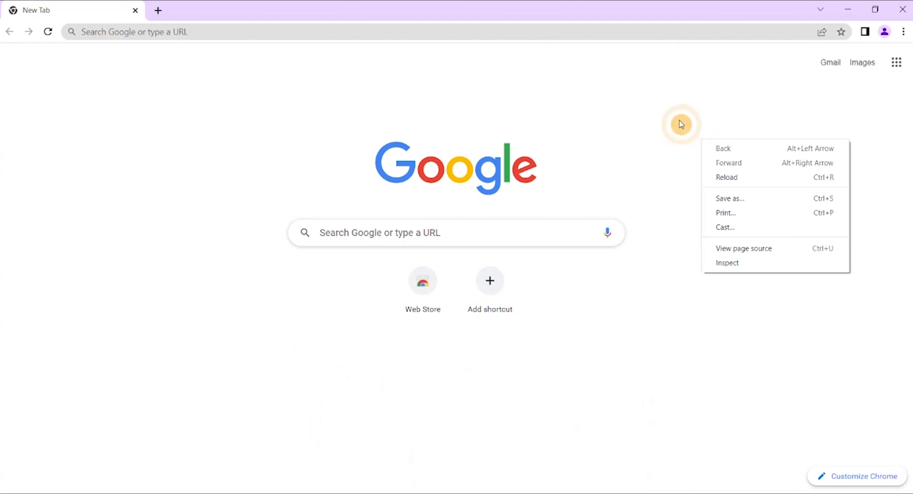
click(745, 187)
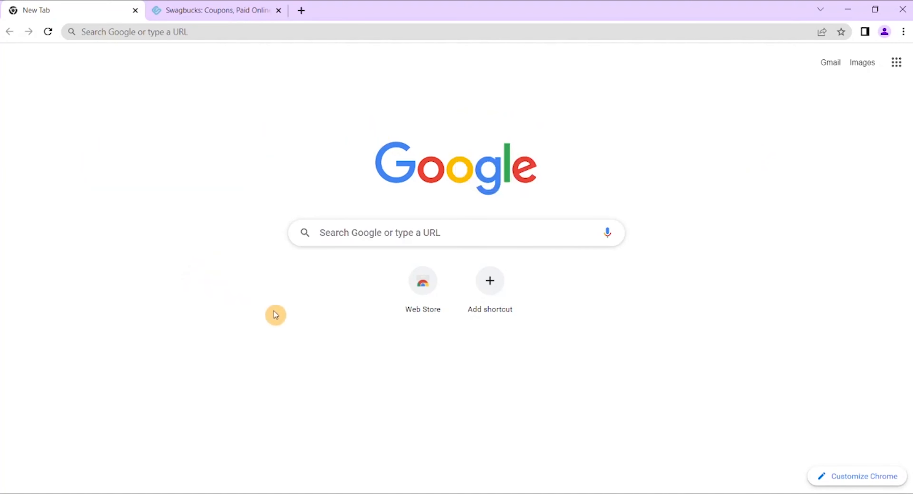
mouse_move(595, 392)
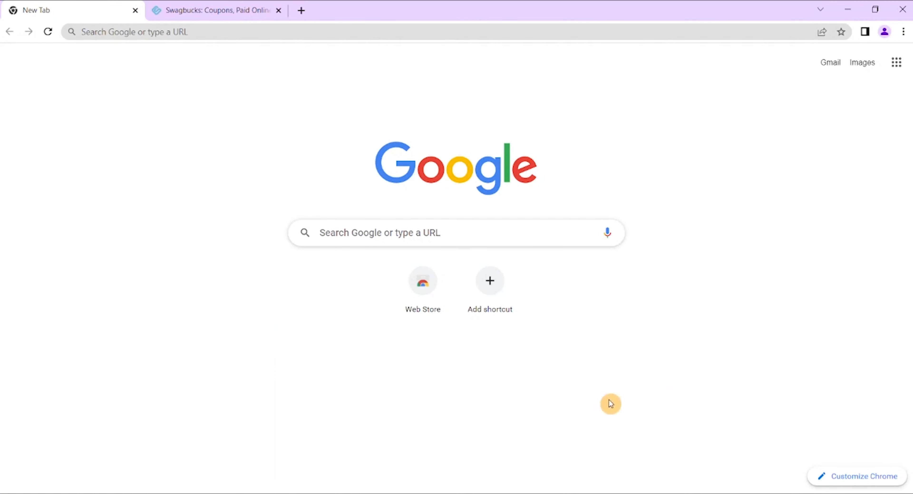
mouse_move(592, 394)
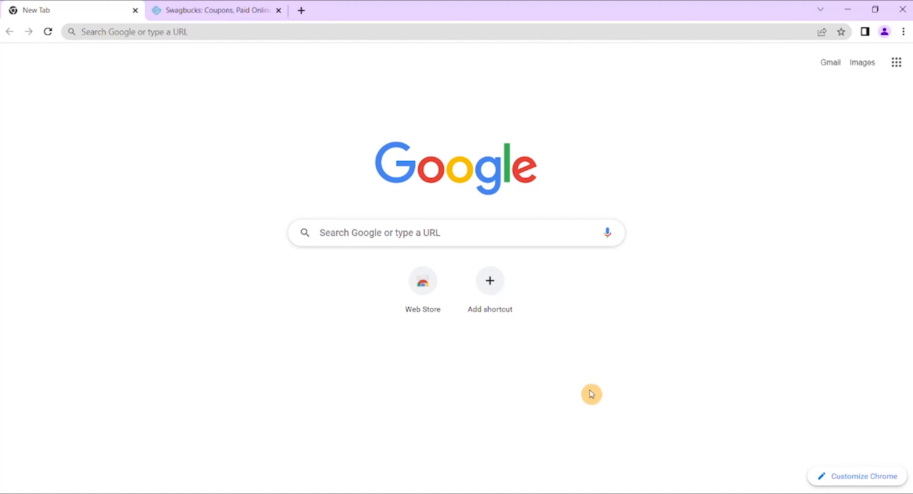
mouse_move(530, 191)
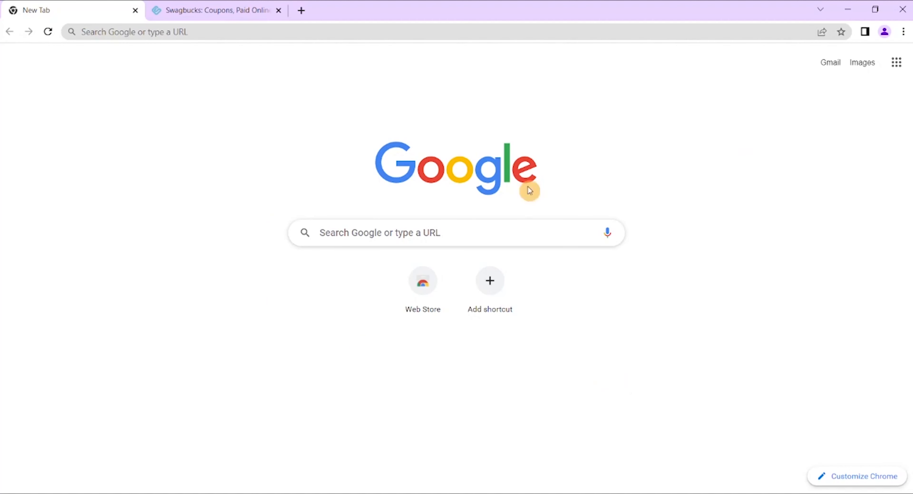
mouse_move(244, 161)
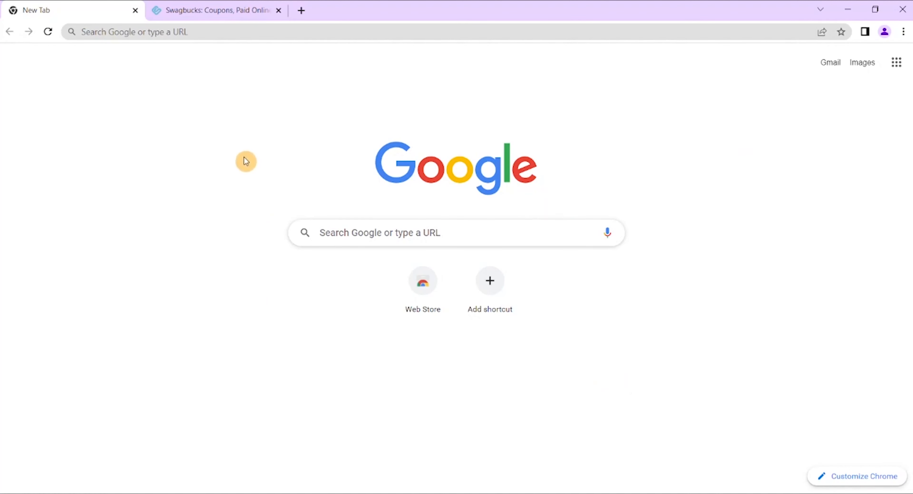
mouse_move(403, 116)
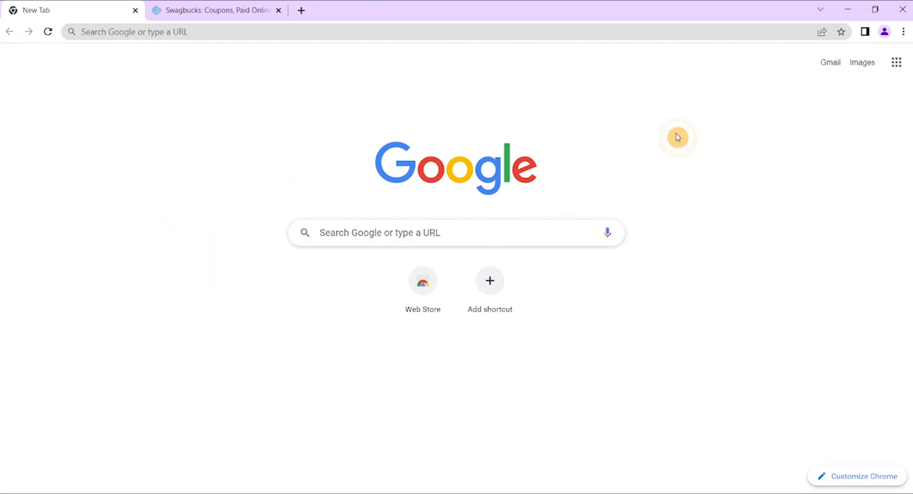
mouse_move(311, 141)
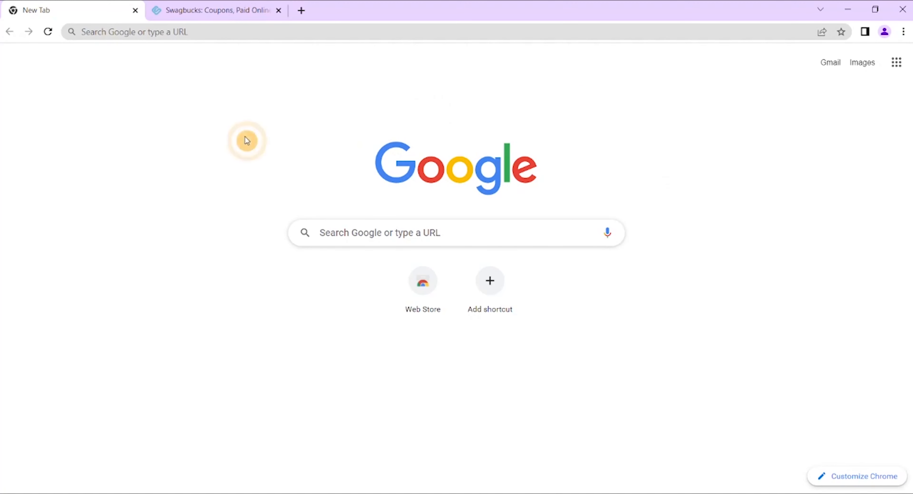
mouse_move(62, 257)
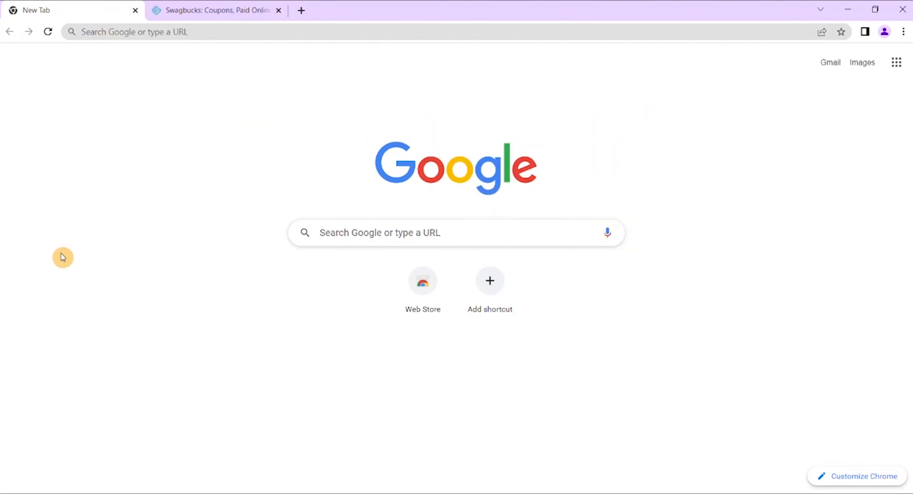
mouse_move(68, 281)
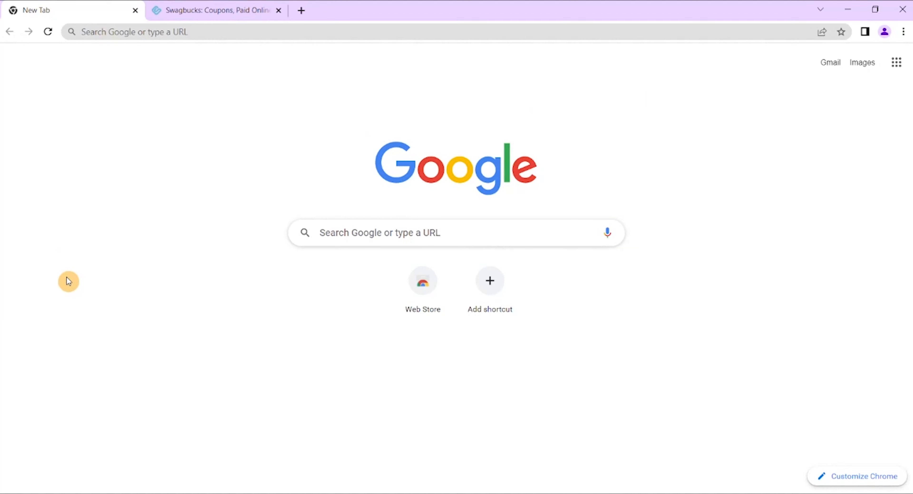
mouse_move(216, 219)
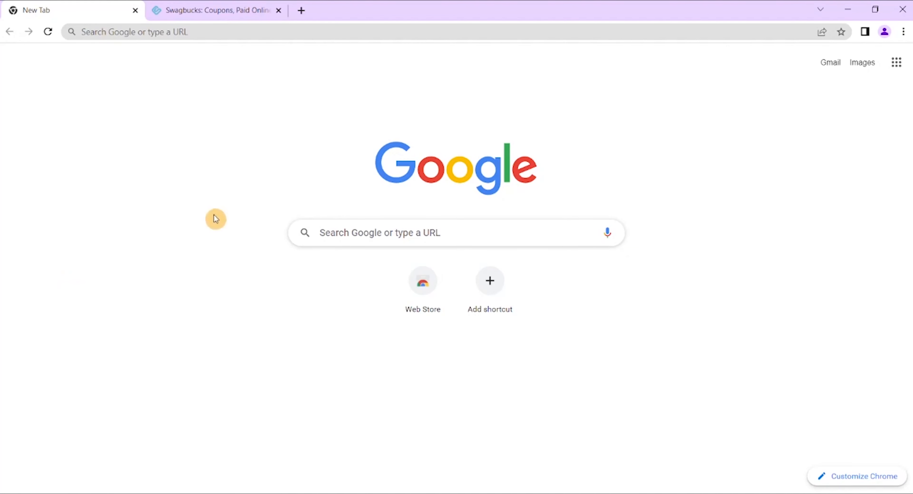
mouse_move(675, 161)
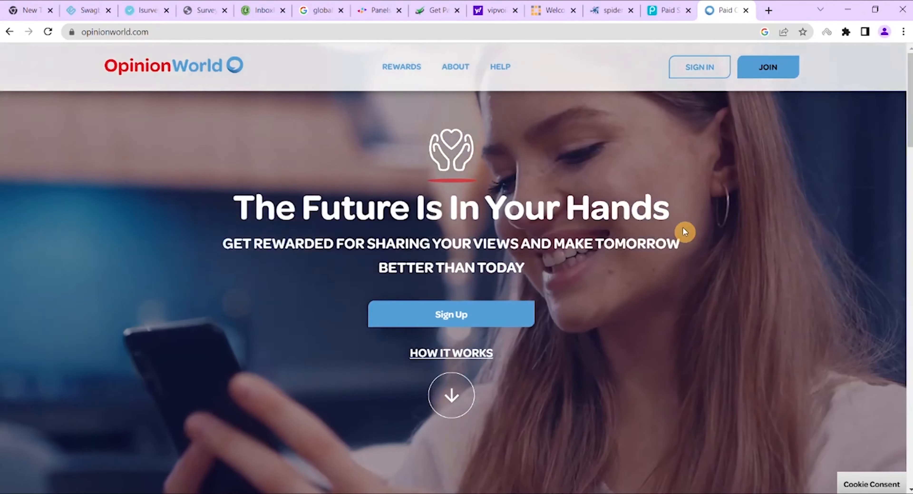
Scroll the OpinionWorld homepage down to the rewards list of PayPal, Apple and Amazon gift cards
scroll(down, 3)
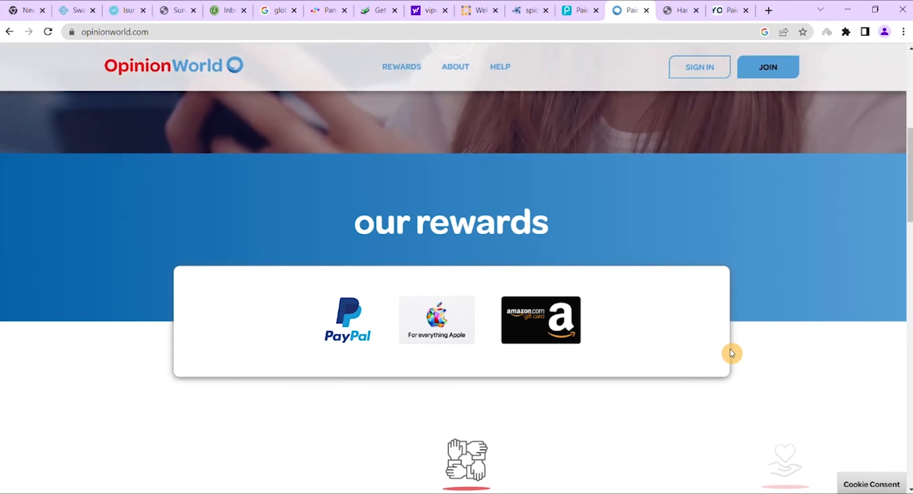
Switch to iSurveyWorld and scroll past the $5 sign-up form to the Step 1 survey explanation
click(356, 10)
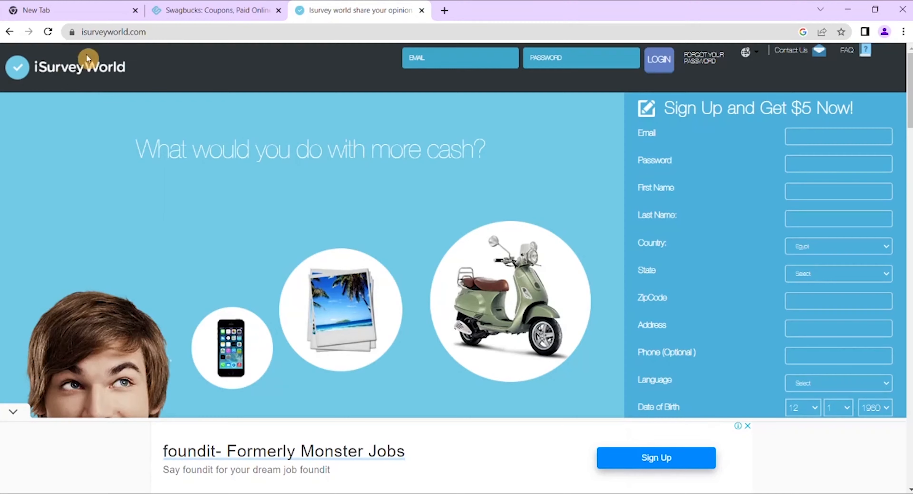
scroll(down, 3)
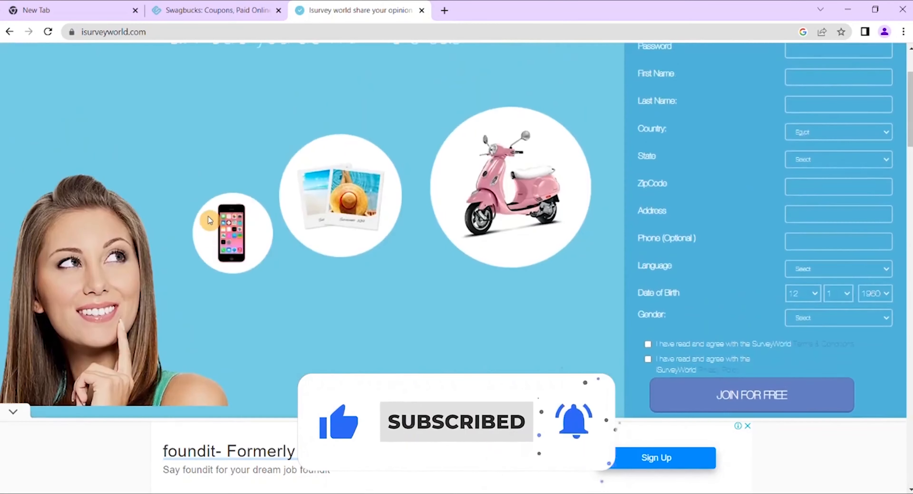
scroll(down, 3)
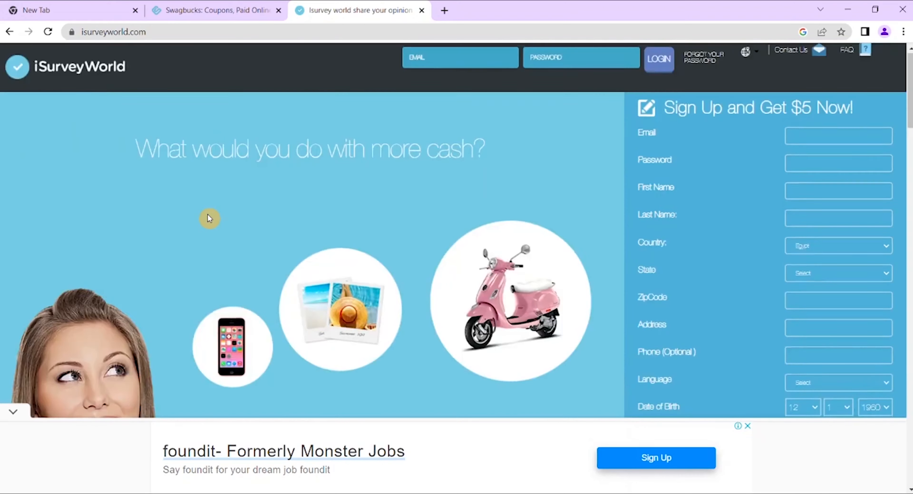
scroll(down, 3)
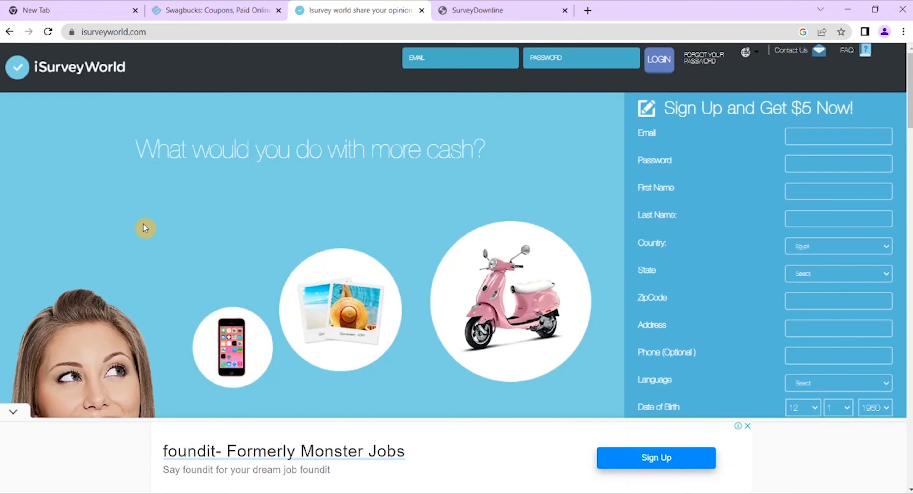
scroll(down, 3)
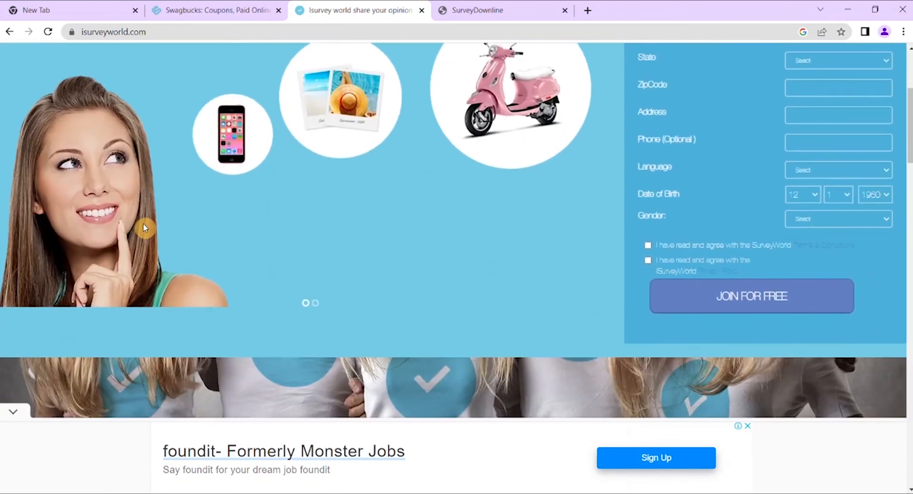
scroll(down, 3)
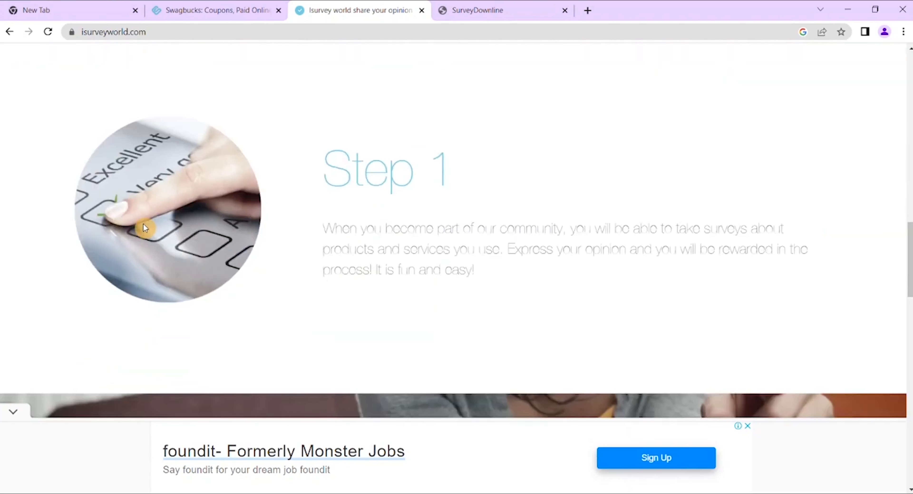
mouse_move(54, 166)
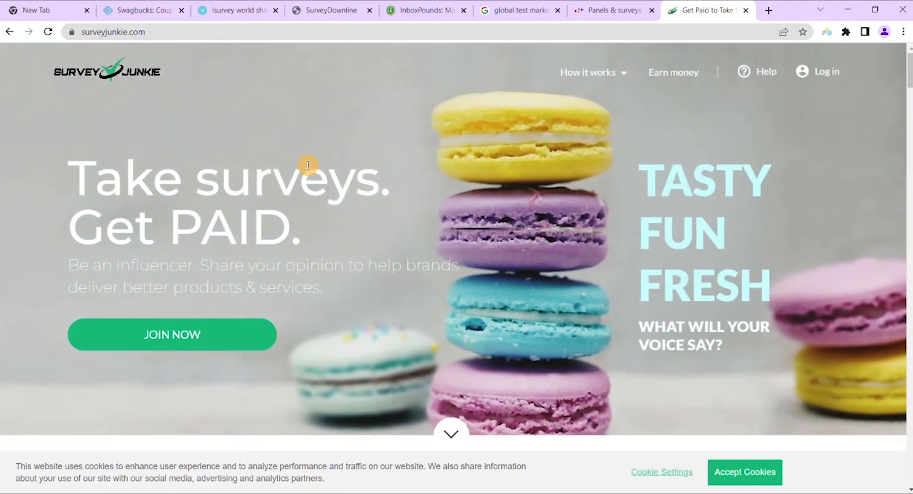
Scroll Survey Junkie from the Get PAID banner past gift card and PayPal rewards to Joining the community
scroll(down, 3)
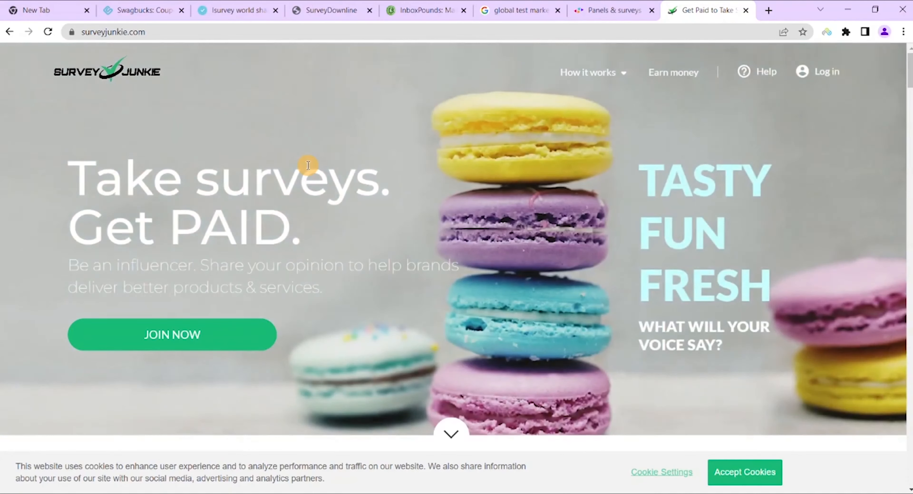
scroll(down, 3)
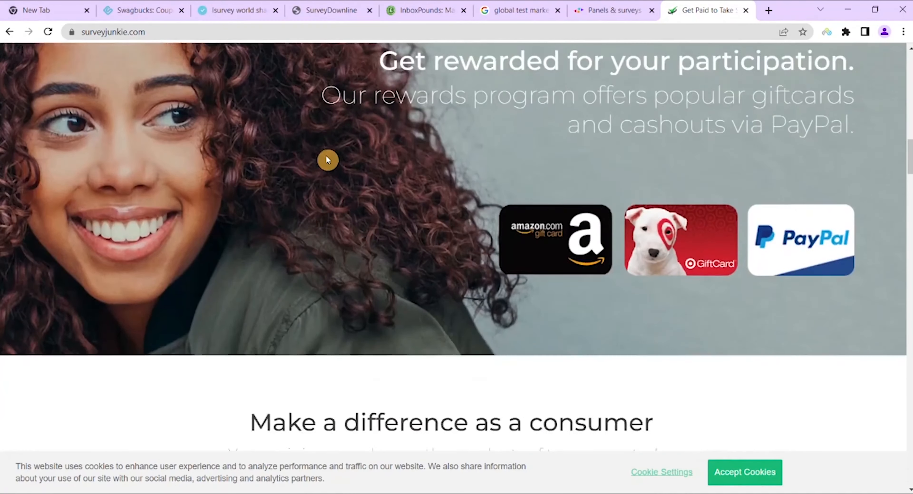
scroll(down, 3)
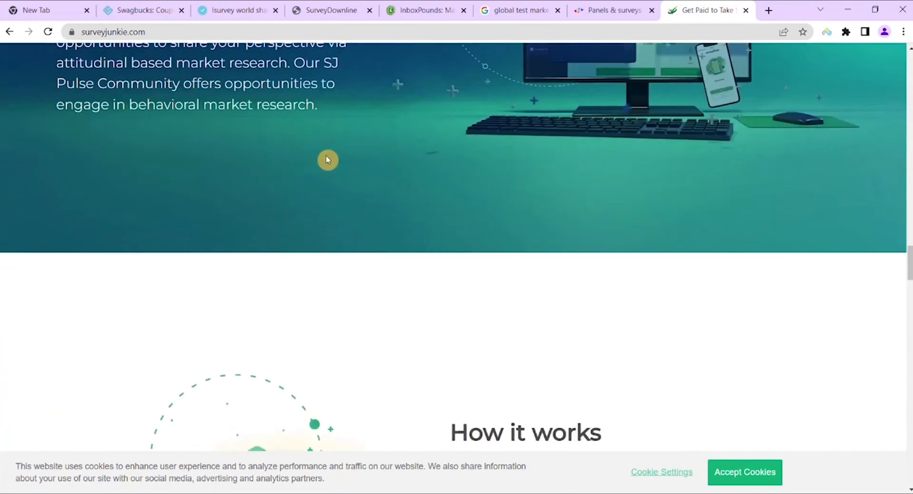
scroll(down, 3)
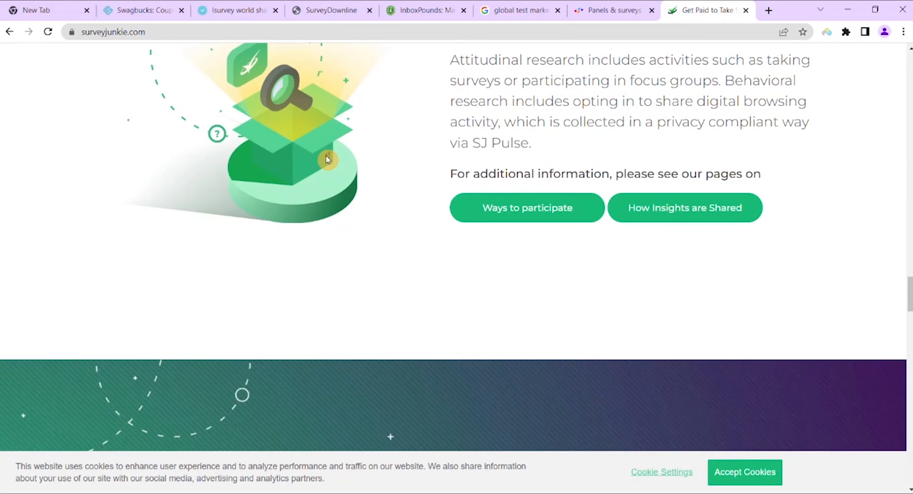
scroll(down, 3)
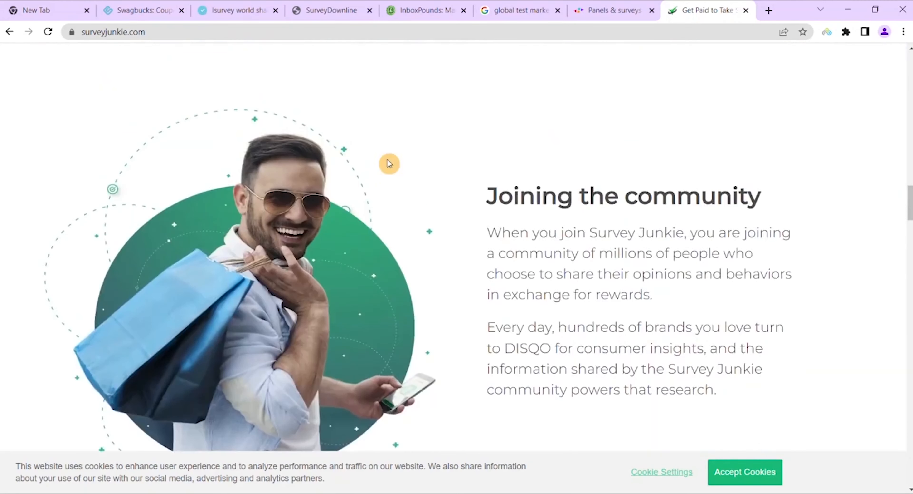
scroll(down, 3)
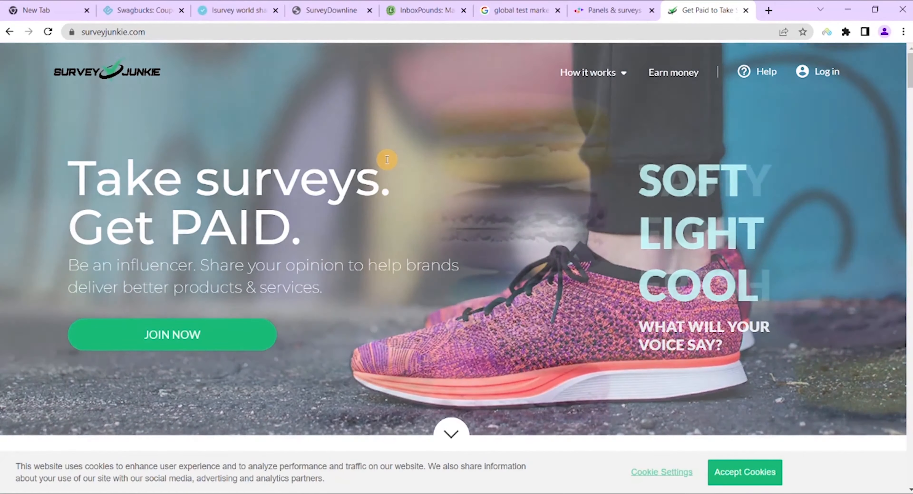
scroll(down, 3)
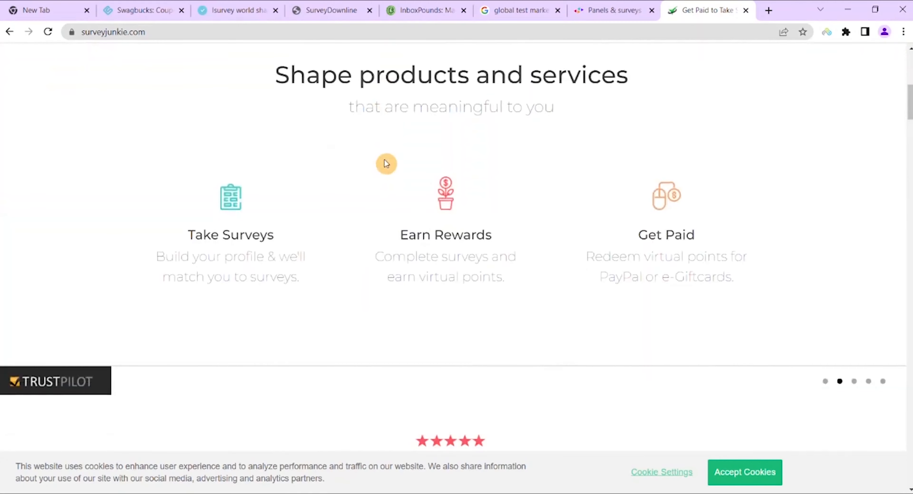
scroll(down, 3)
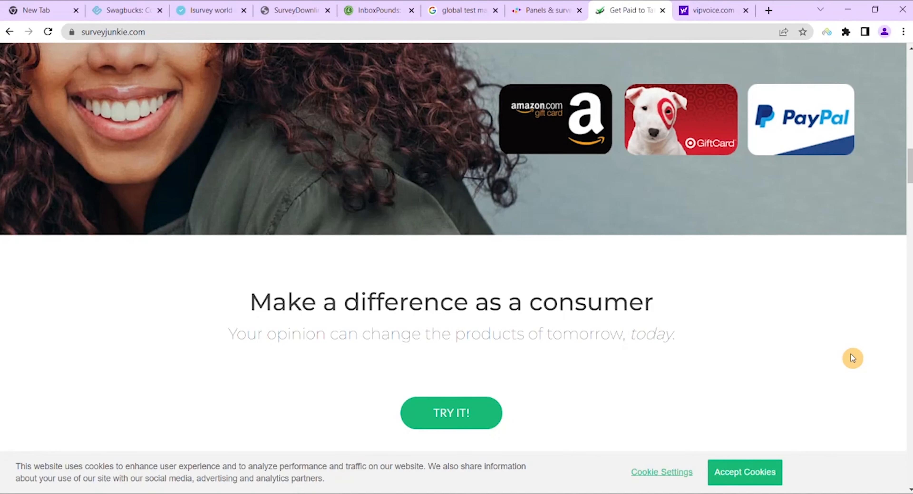
scroll(down, 3)
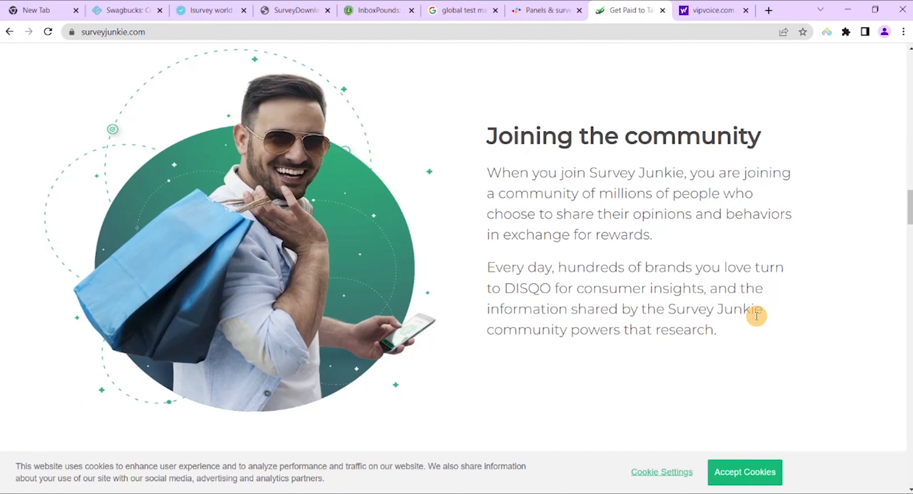
mouse_move(714, 278)
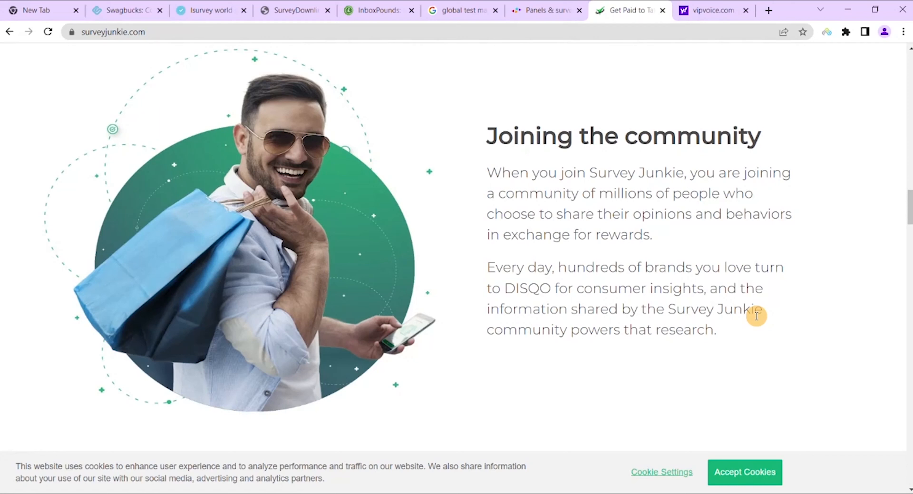
mouse_move(698, 272)
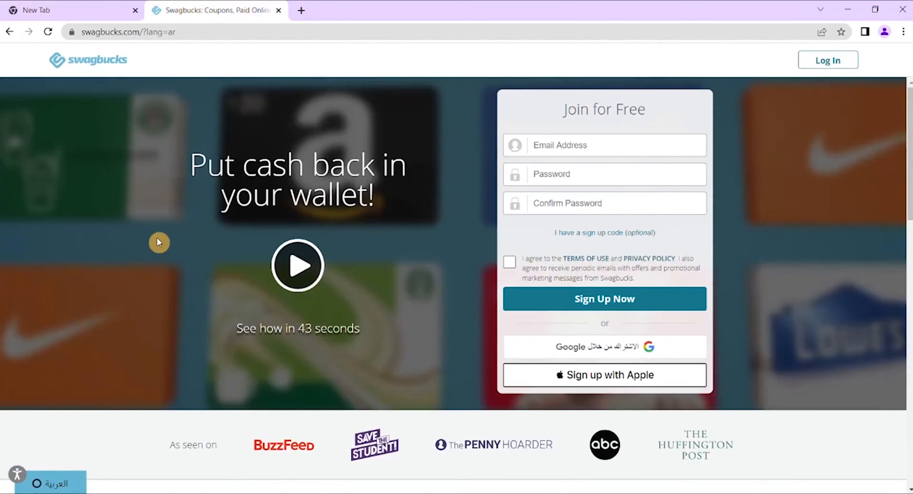
Scroll through the Swagbucks join-for-free page's earning steps
scroll(down, 3)
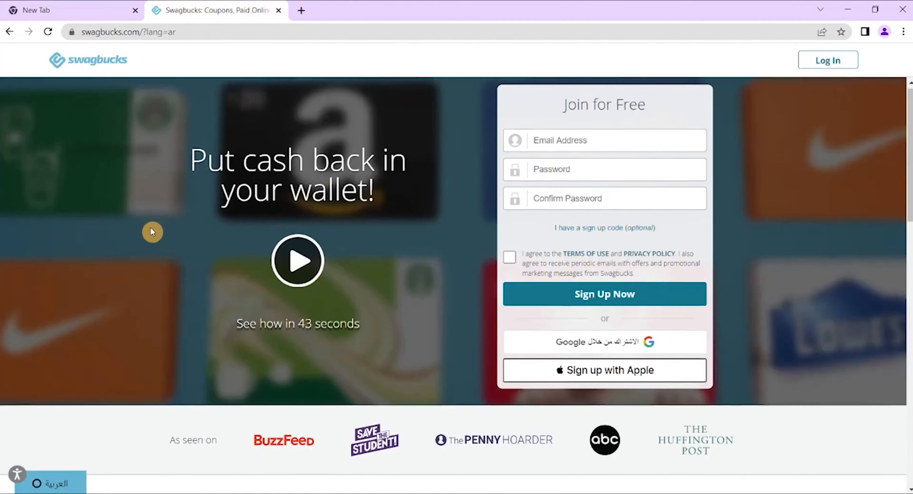
scroll(down, 3)
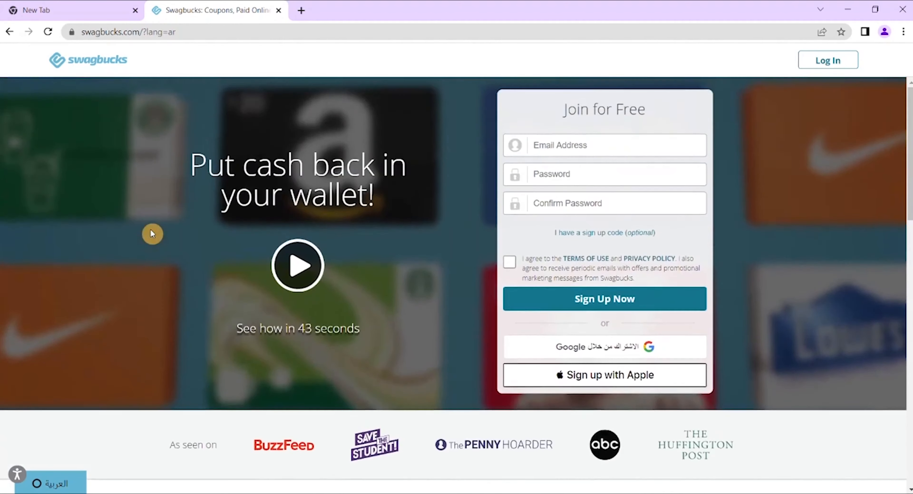
scroll(down, 3)
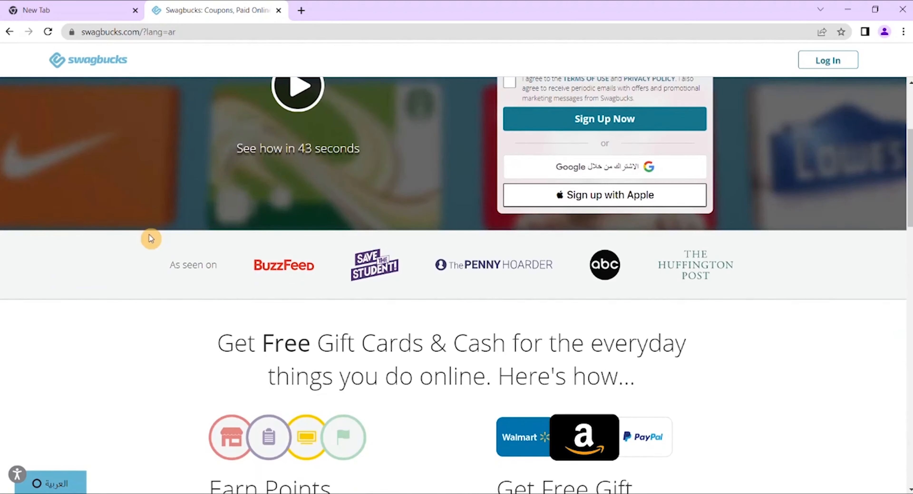
scroll(down, 3)
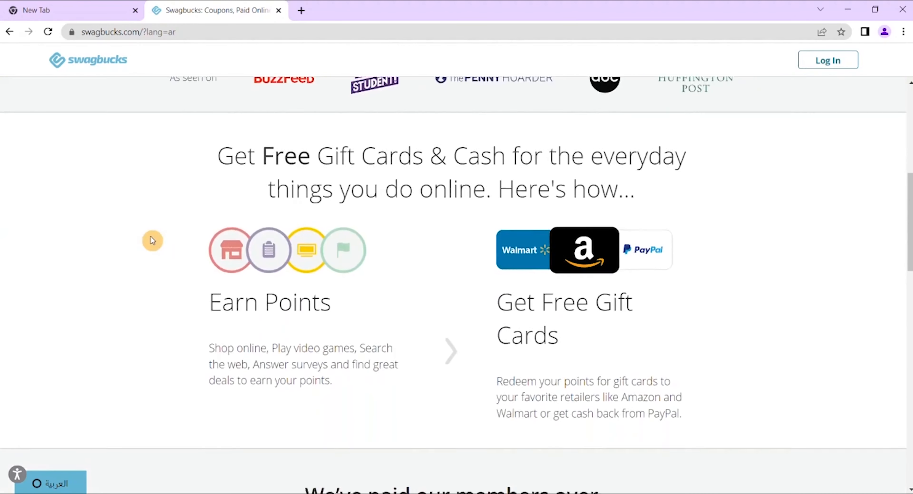
scroll(down, 3)
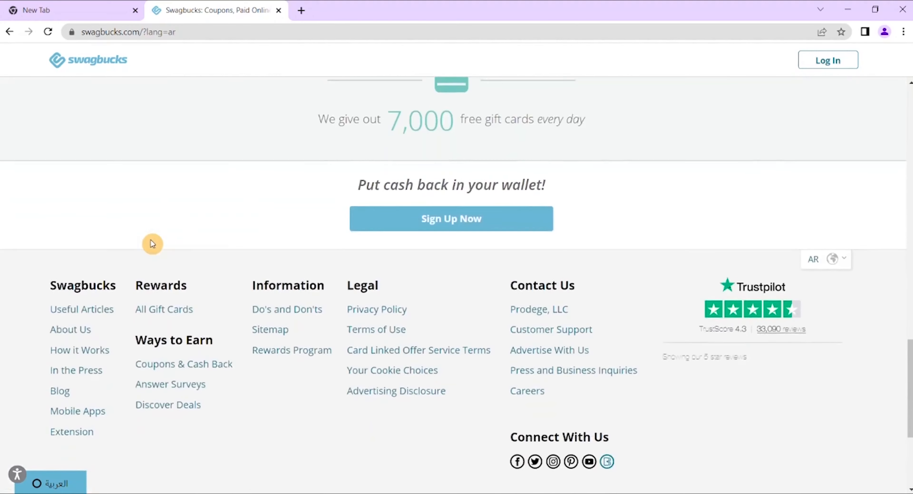
scroll(up, 3)
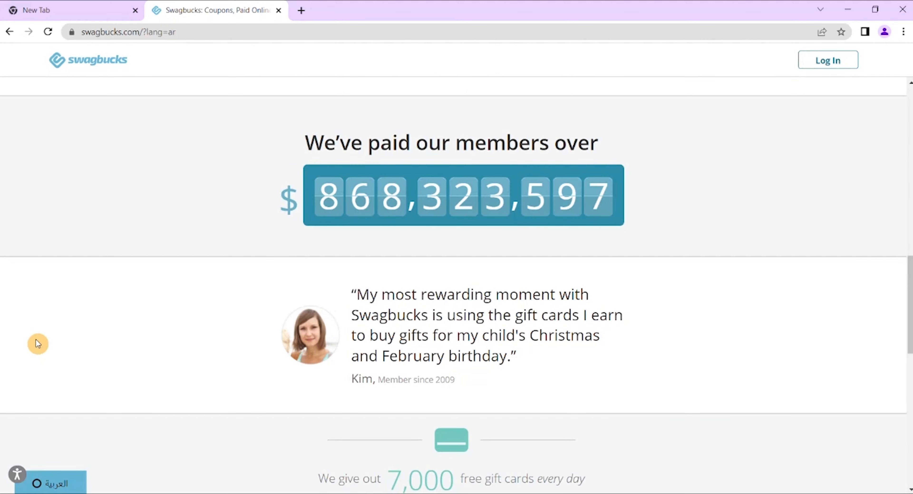
scroll(down, 3)
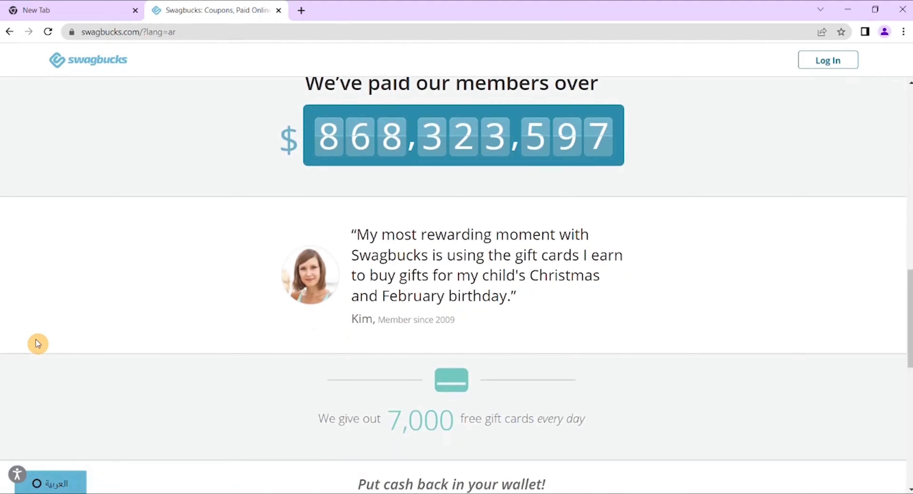
scroll(up, 3)
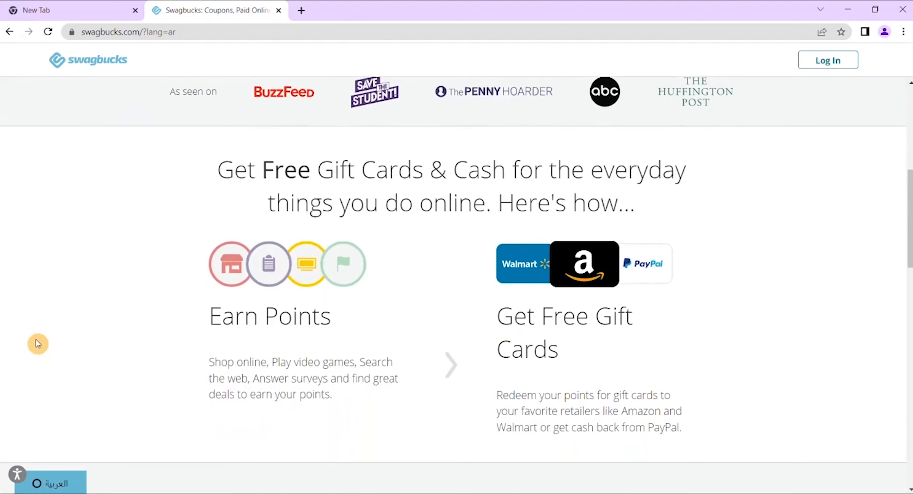
scroll(down, 3)
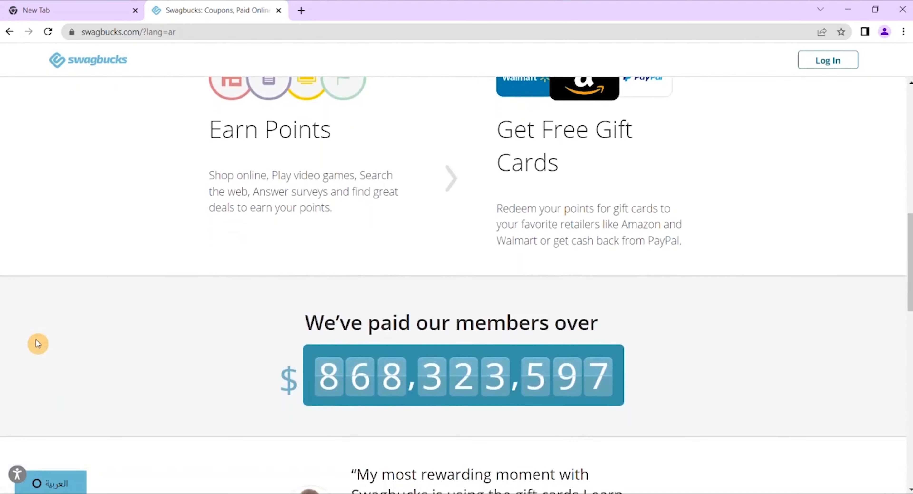
scroll(down, 3)
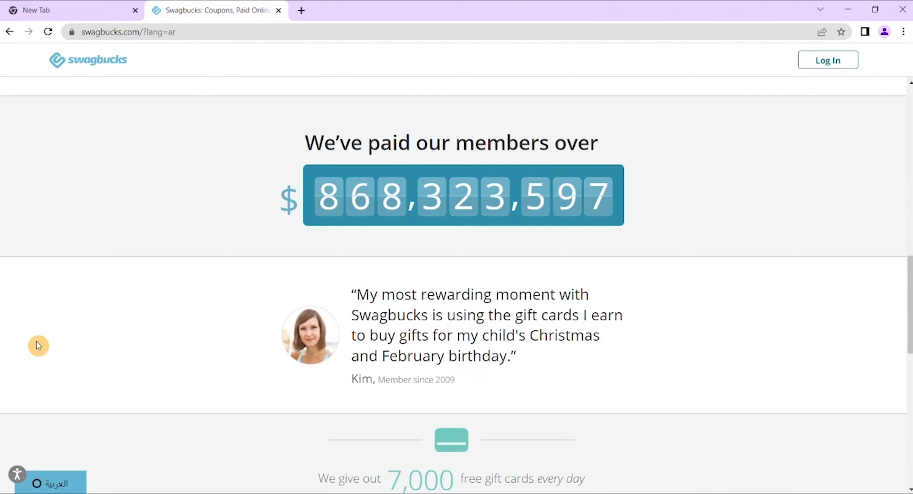
mouse_move(52, 327)
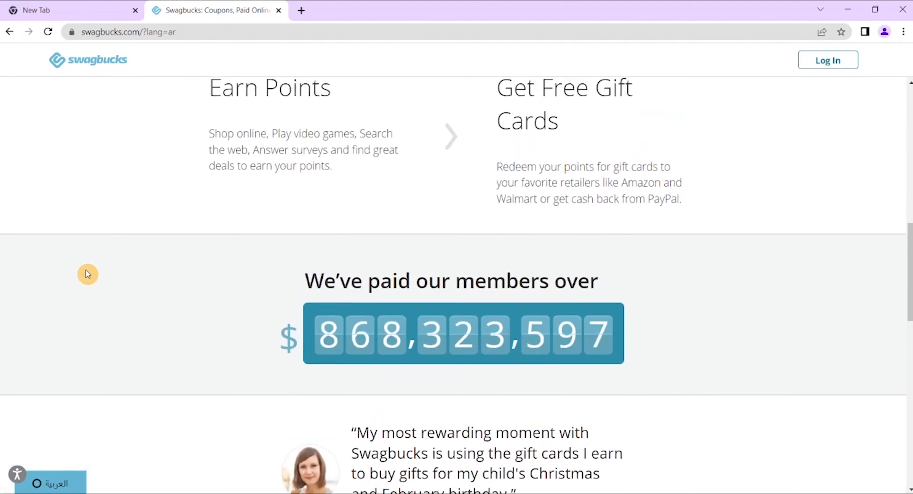
Review Swagbucks' member payout total, then switch to the Spidermetrix homepage
scroll(down, 3)
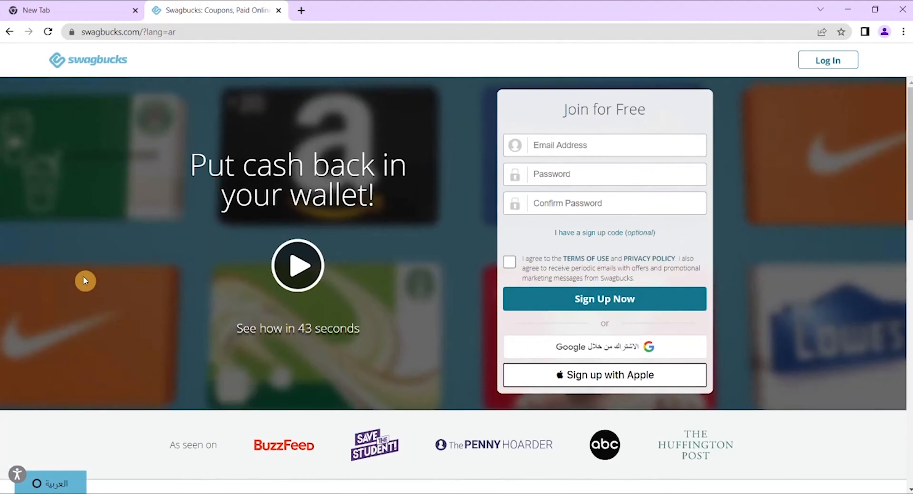
scroll(down, 3)
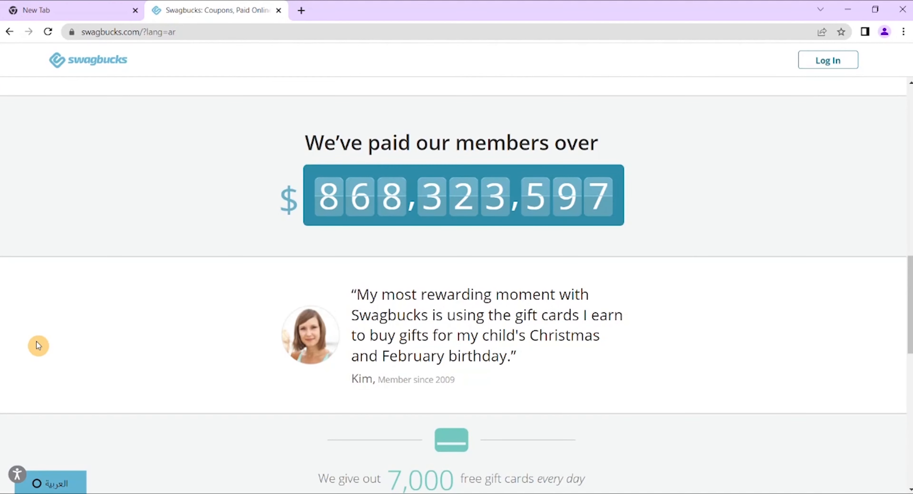
mouse_move(44, 337)
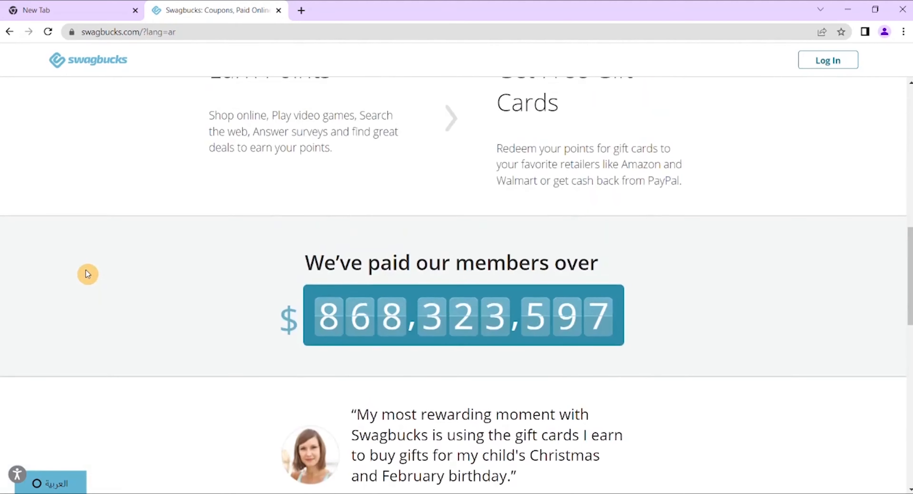
scroll(down, 3)
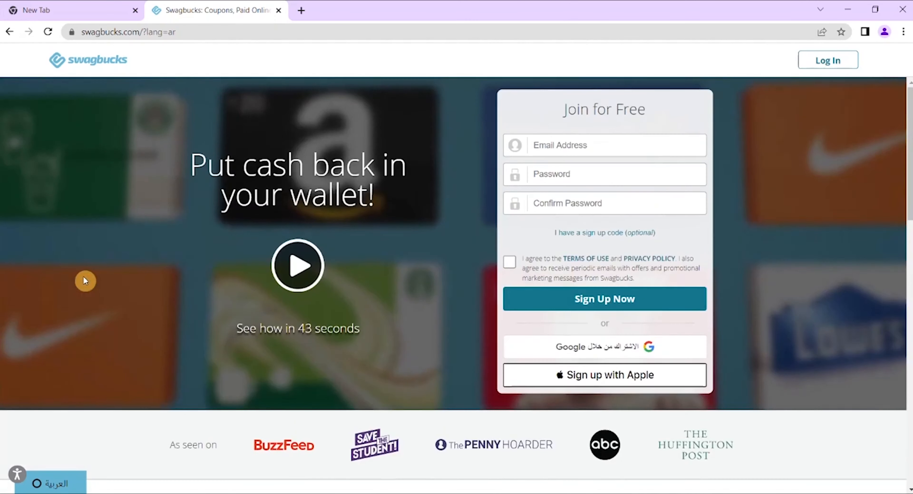
scroll(down, 3)
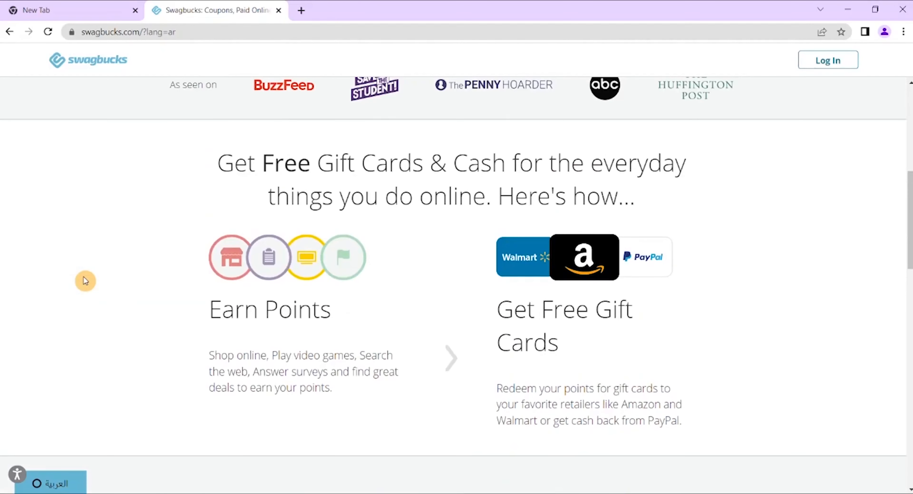
scroll(up, 3)
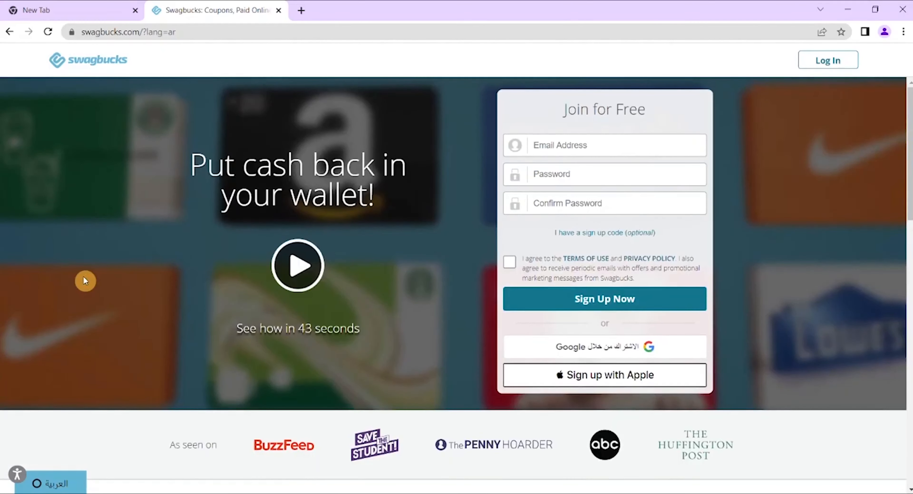
scroll(down, 3)
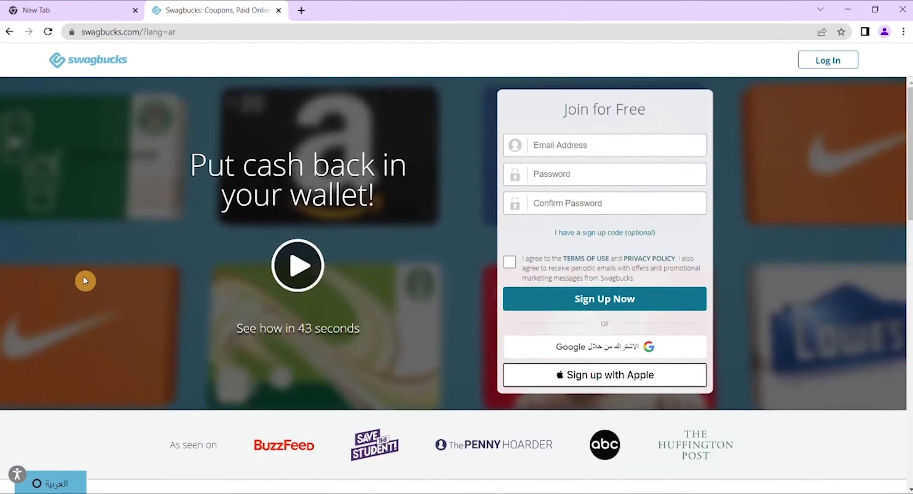
scroll(down, 3)
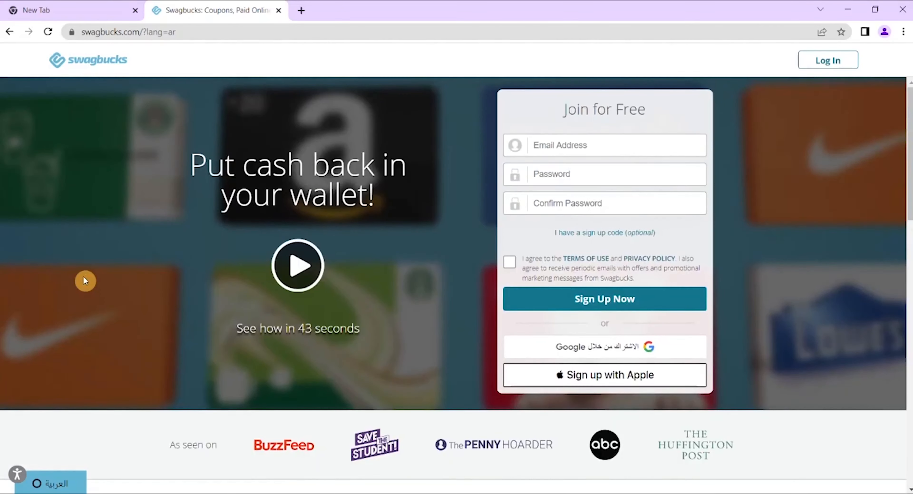
scroll(down, 3)
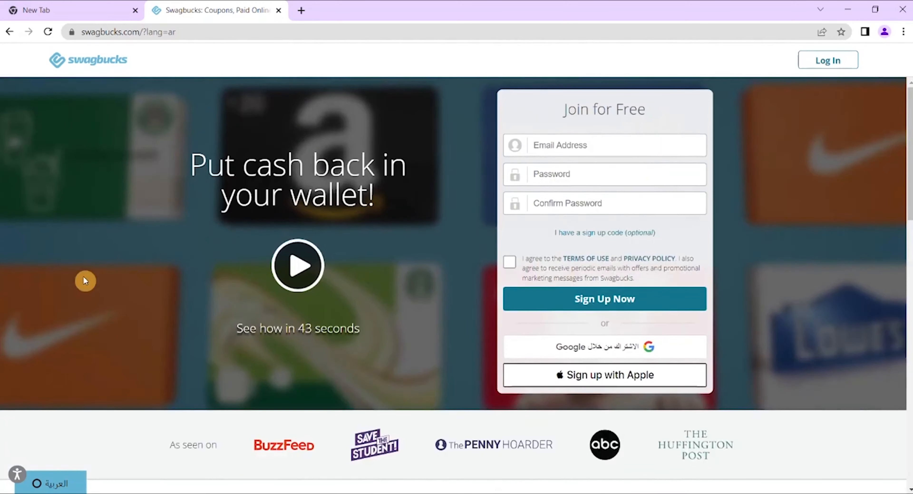
click(662, 10)
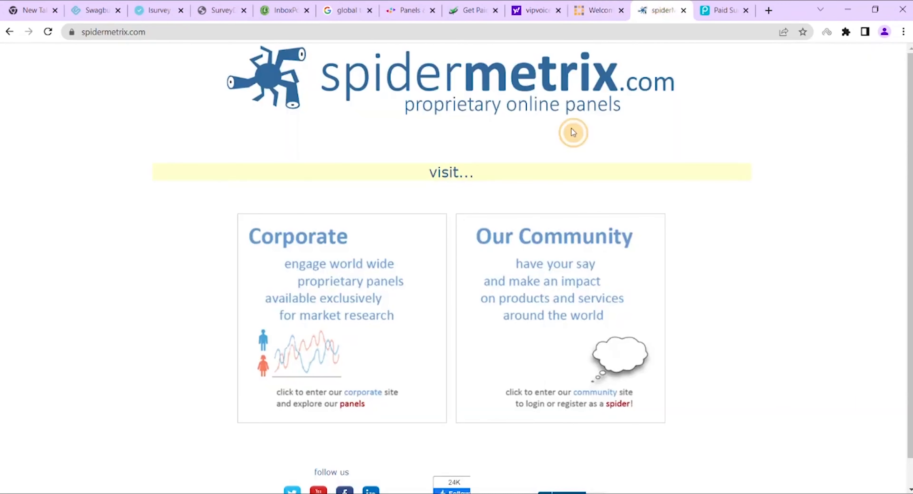
scroll(down, 3)
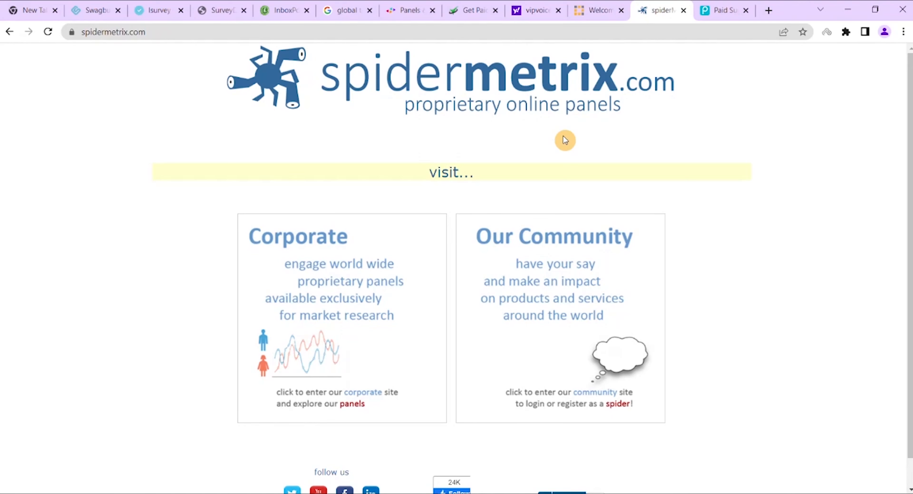
mouse_move(709, 140)
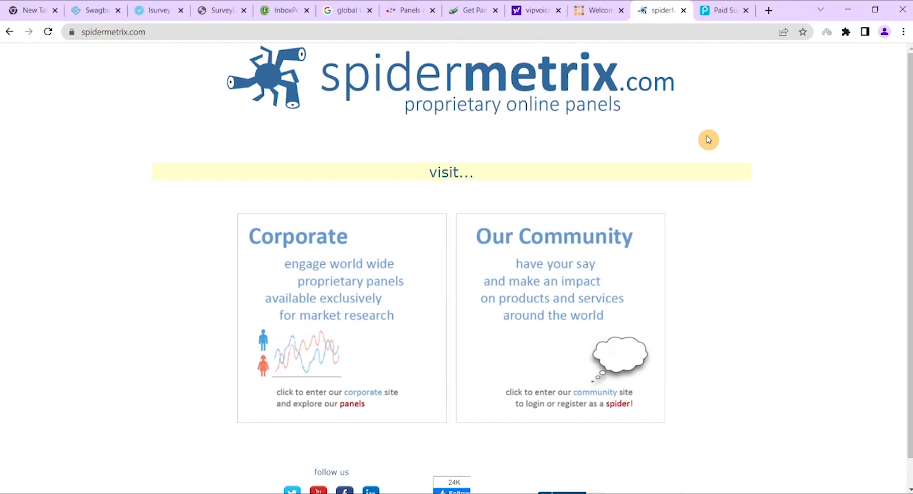
mouse_move(710, 147)
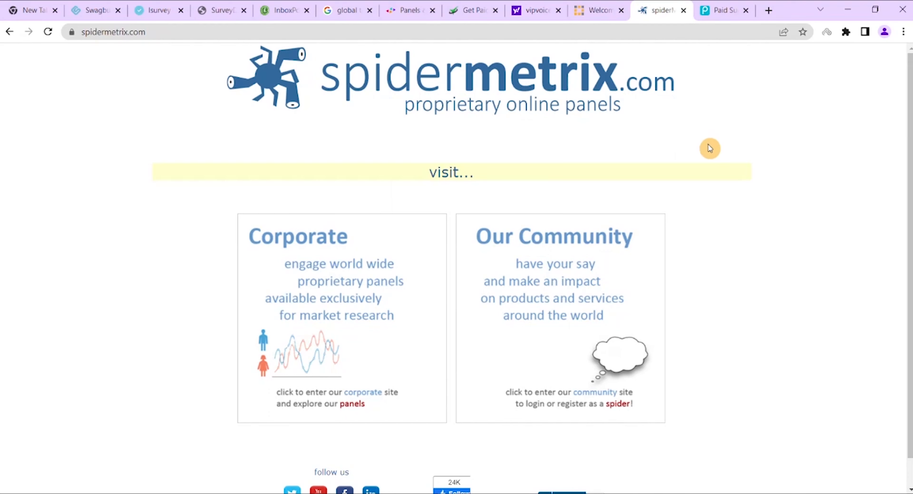
mouse_move(708, 139)
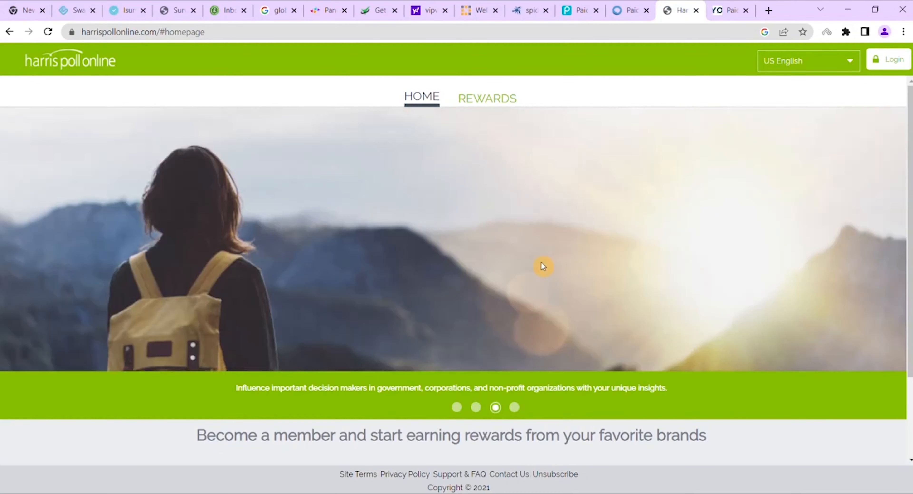
mouse_move(371, 234)
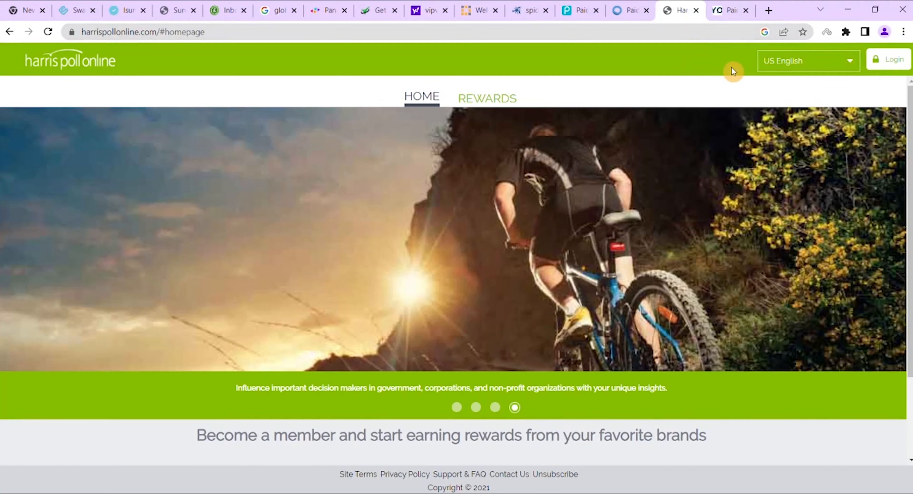
click(730, 11)
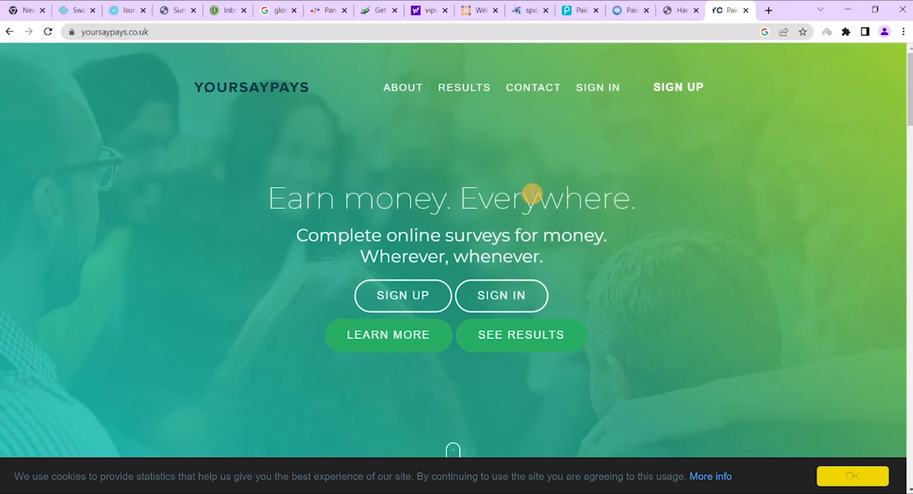
Scroll YourSayPays to the testimonials, 2008 founding year and monthly panellist payouts above the footer
scroll(down, 3)
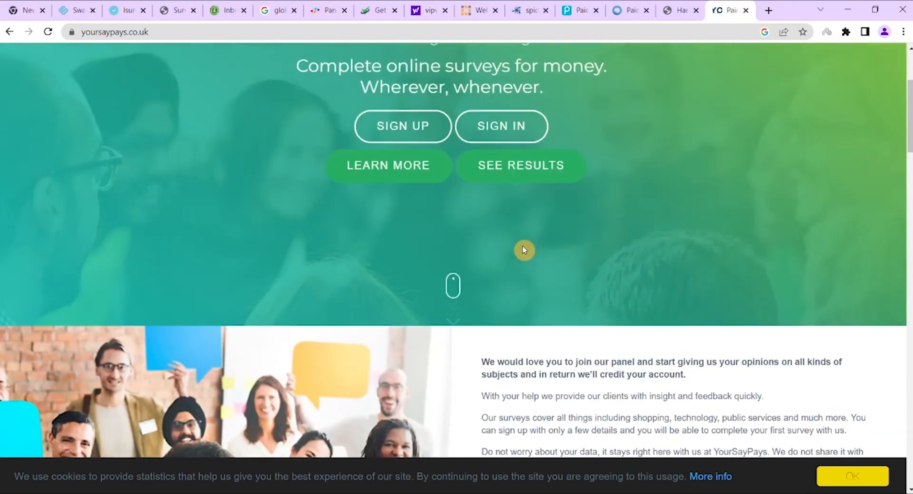
scroll(up, 3)
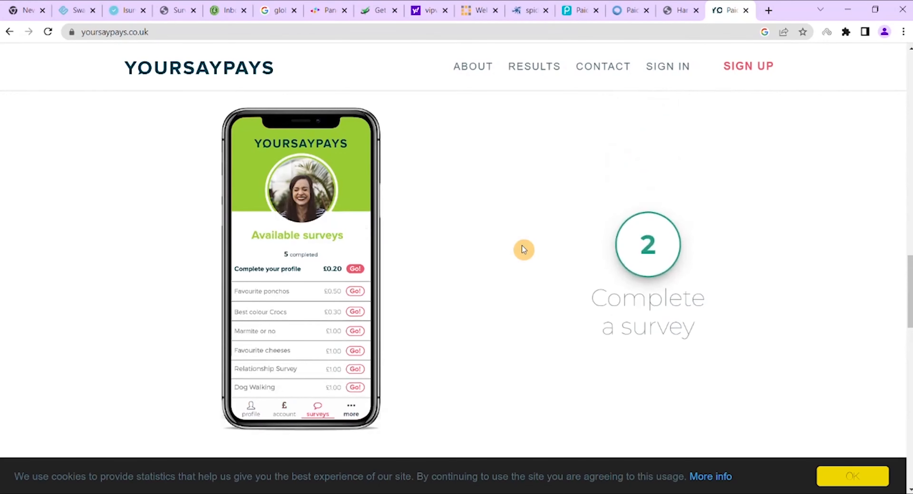
scroll(down, 3)
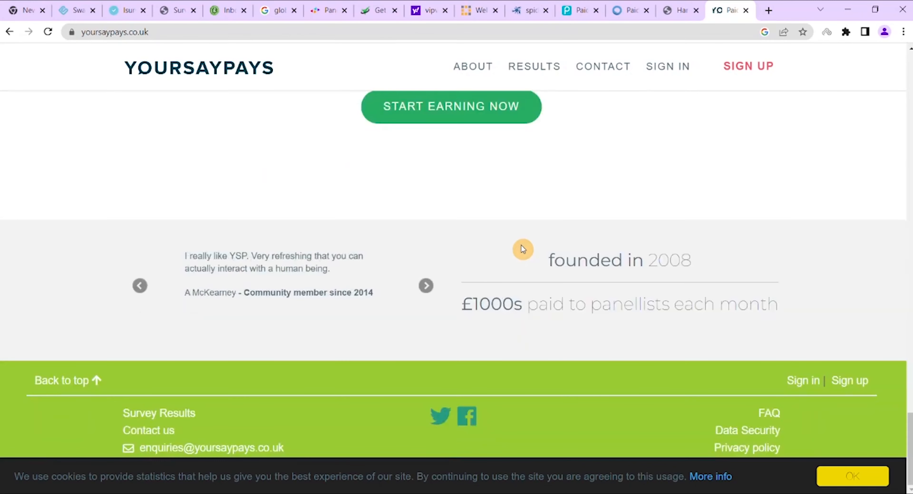
scroll(up, 3)
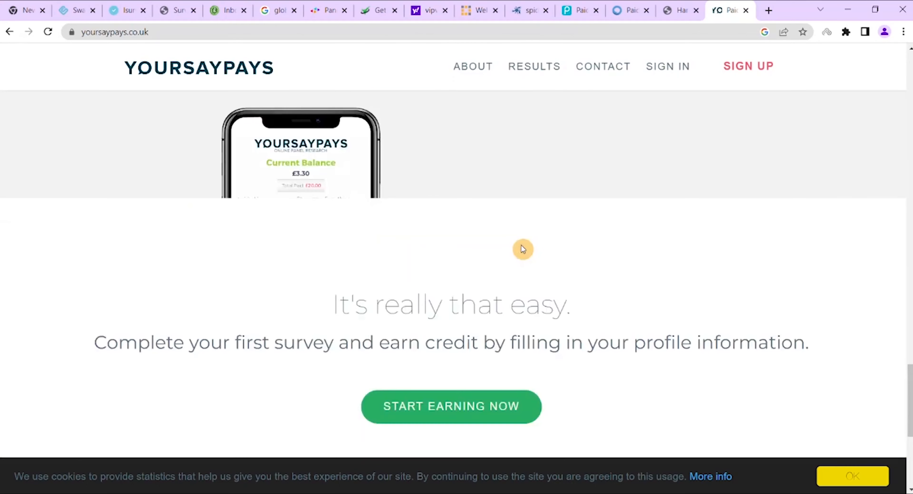
scroll(up, 3)
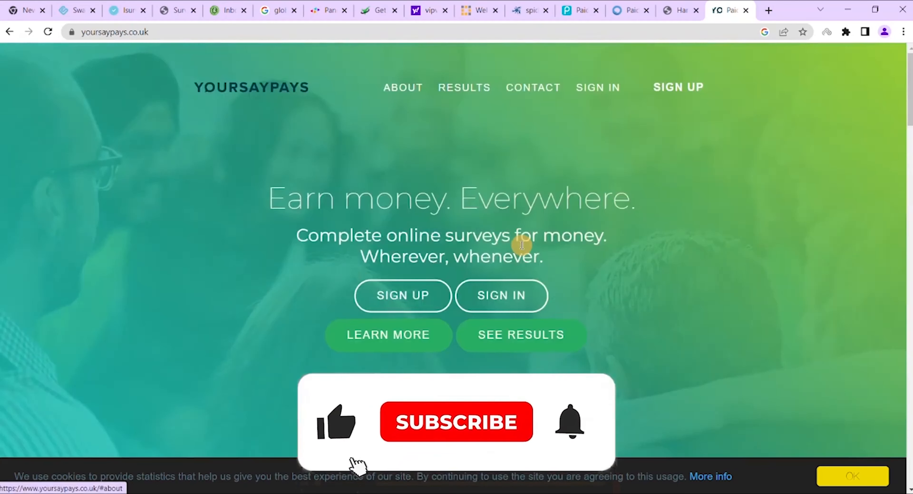
scroll(down, 3)
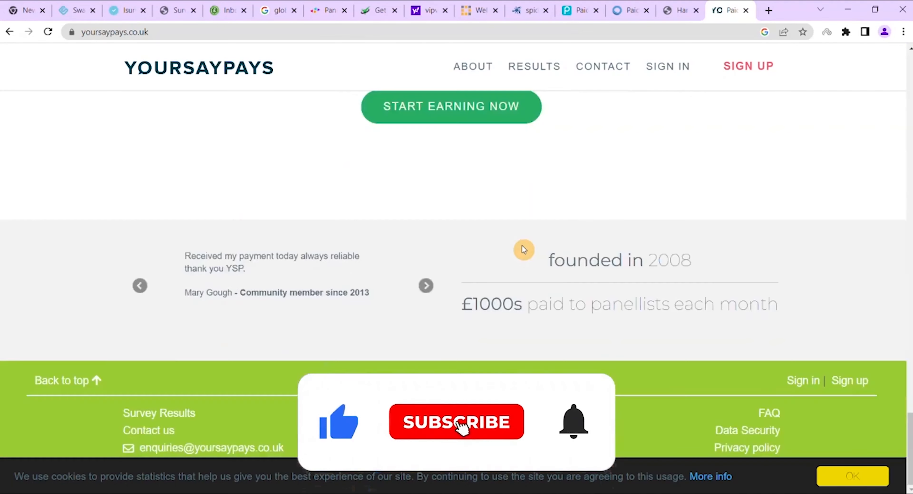